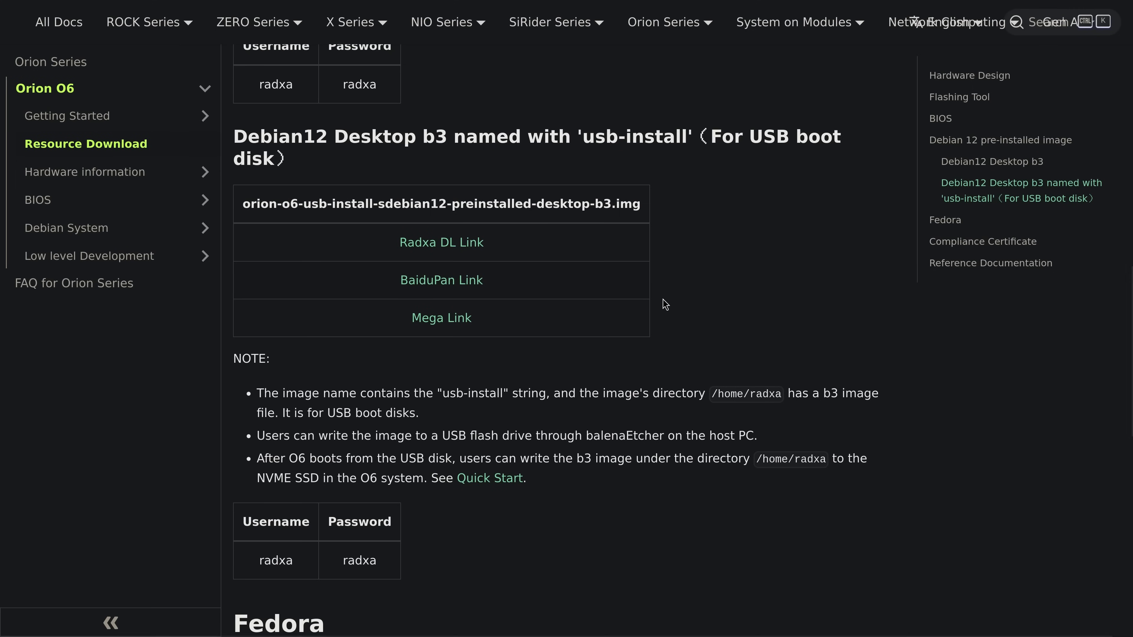
- Open the Radxa DL Link for the Orion O6 usb-install image
click(440, 242)
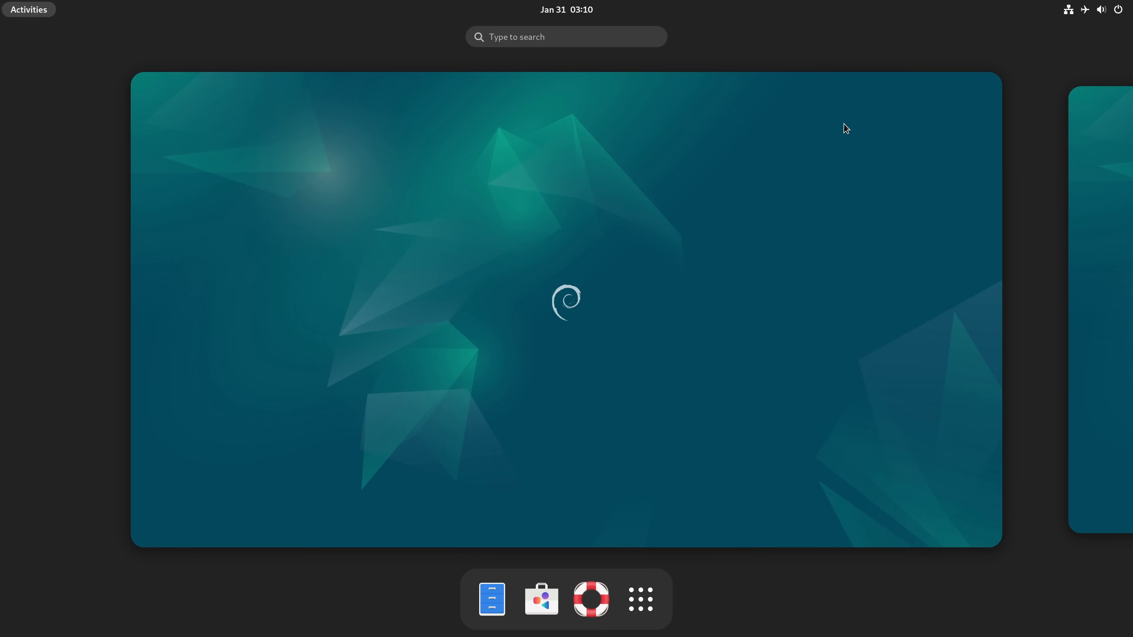
- Launch balenaEtcher via 'etc' search, load the Orion O6 Debian .img.gz and bring up target drives
text(etc)
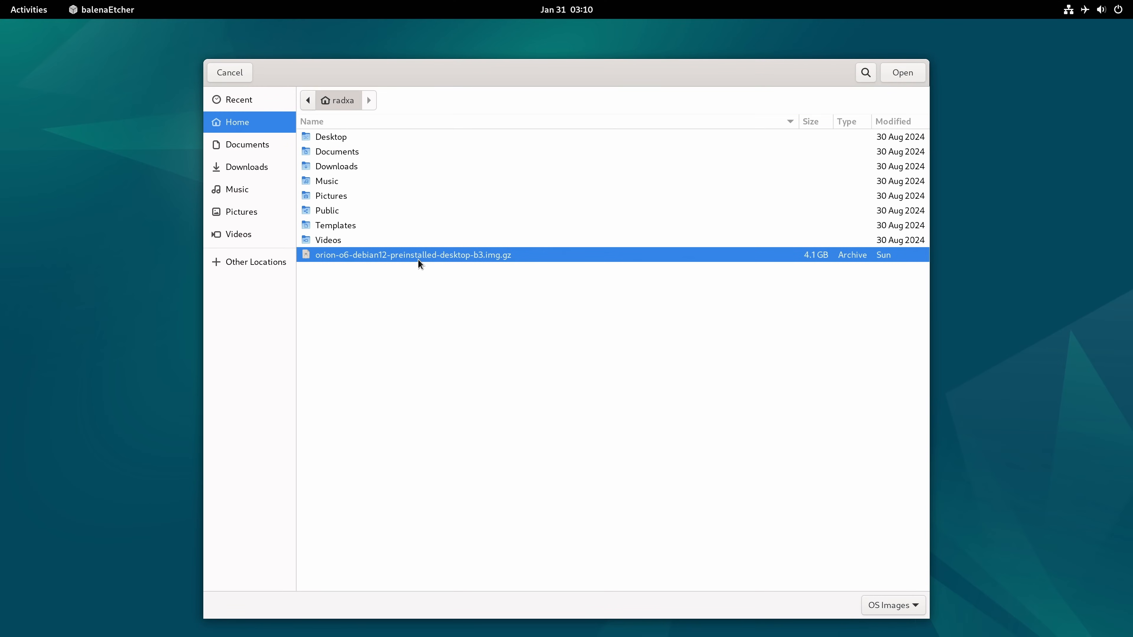
click(902, 72)
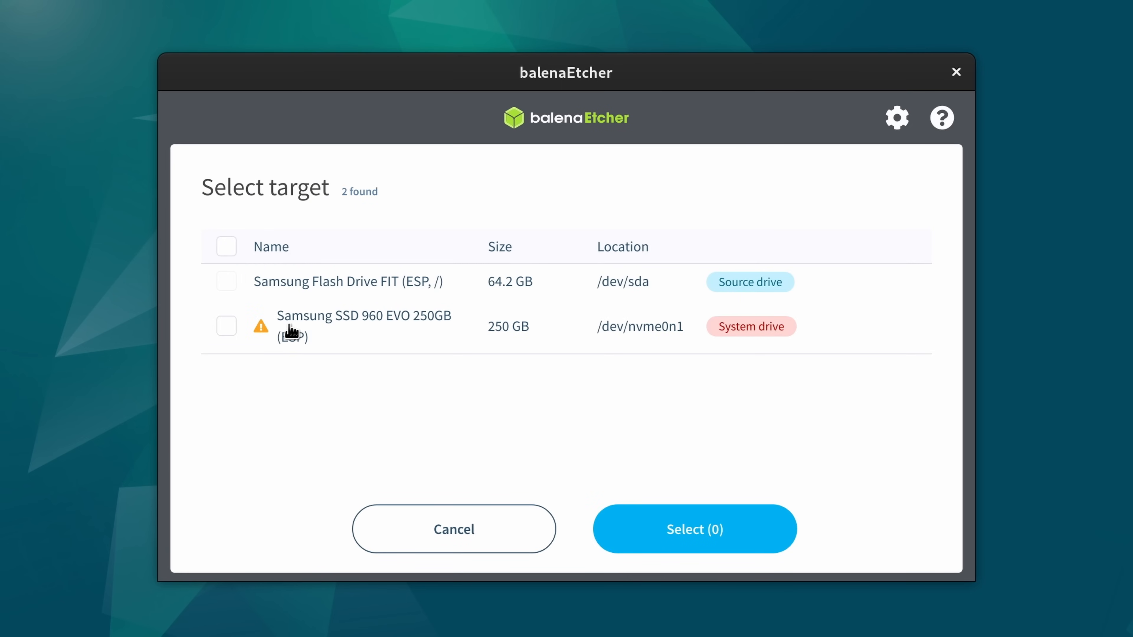
click(226, 325)
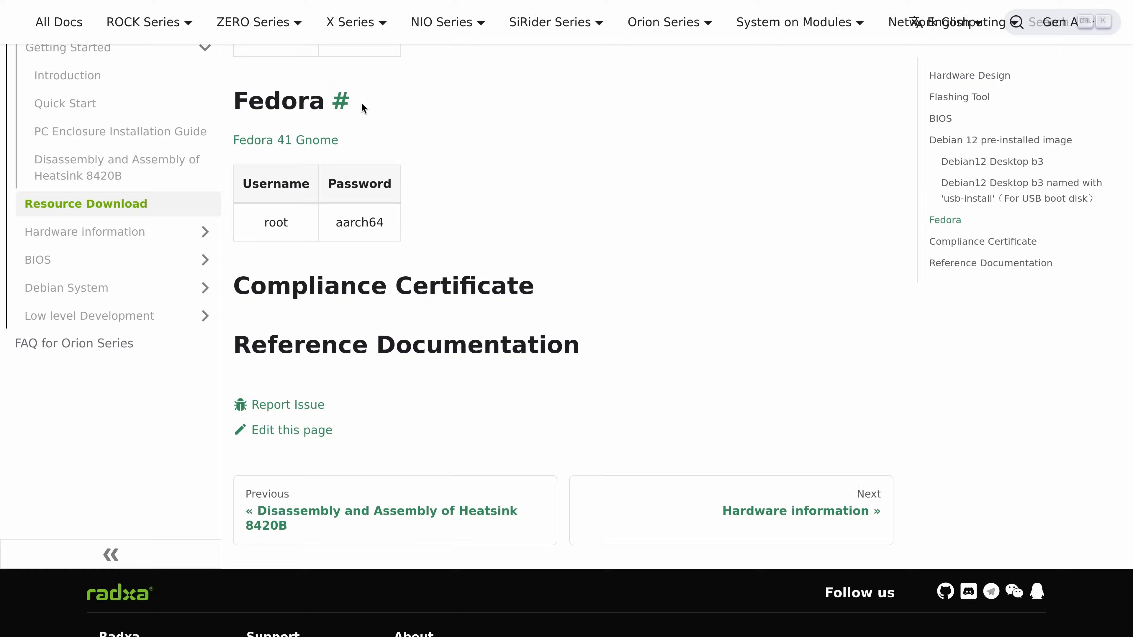
mouse_move(328, 145)
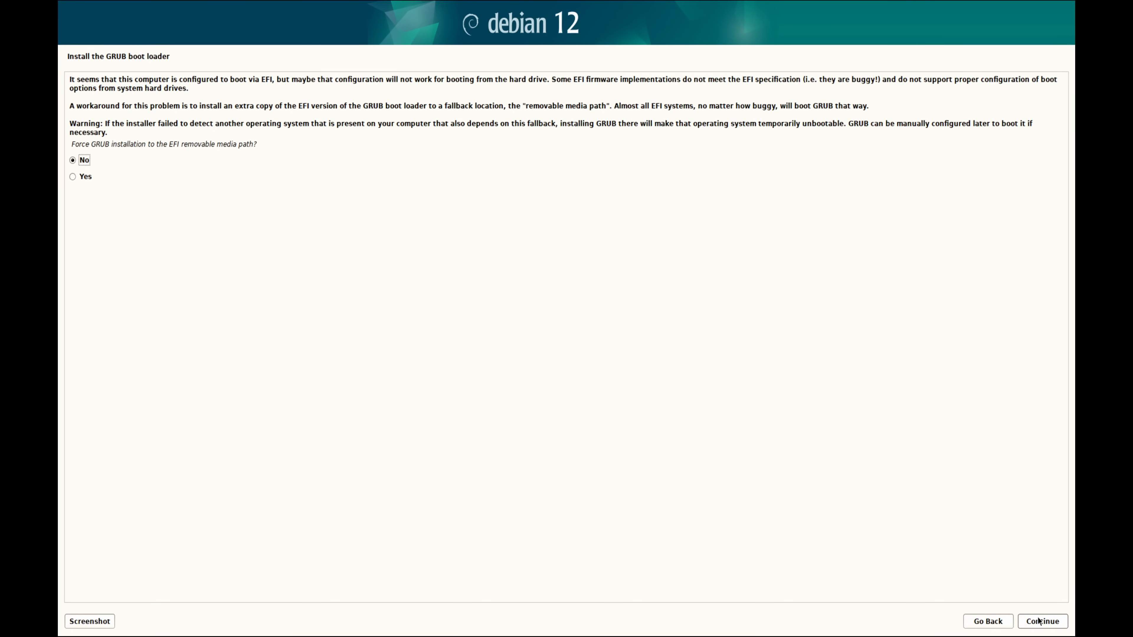
- Keep 'No' for forcing GRUB into the EFI removable media path and continue
click(1042, 621)
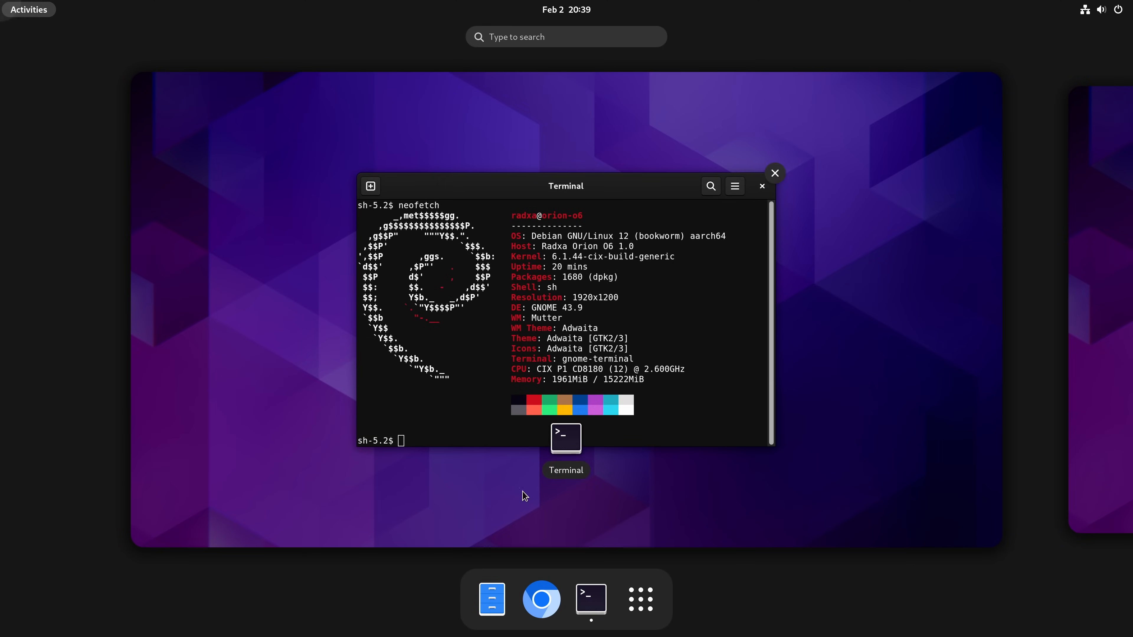
- Play bbb_sunflower_2160p_60fps_normal.mp4 from Downloads in GNOME Files
click(540, 598)
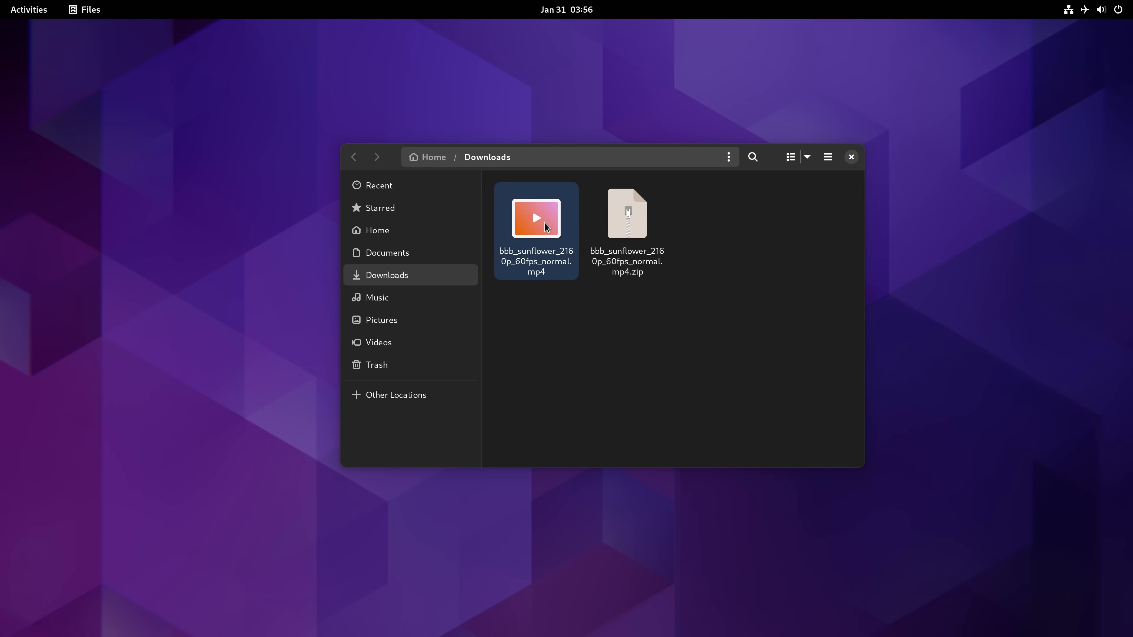
double_click(536, 218)
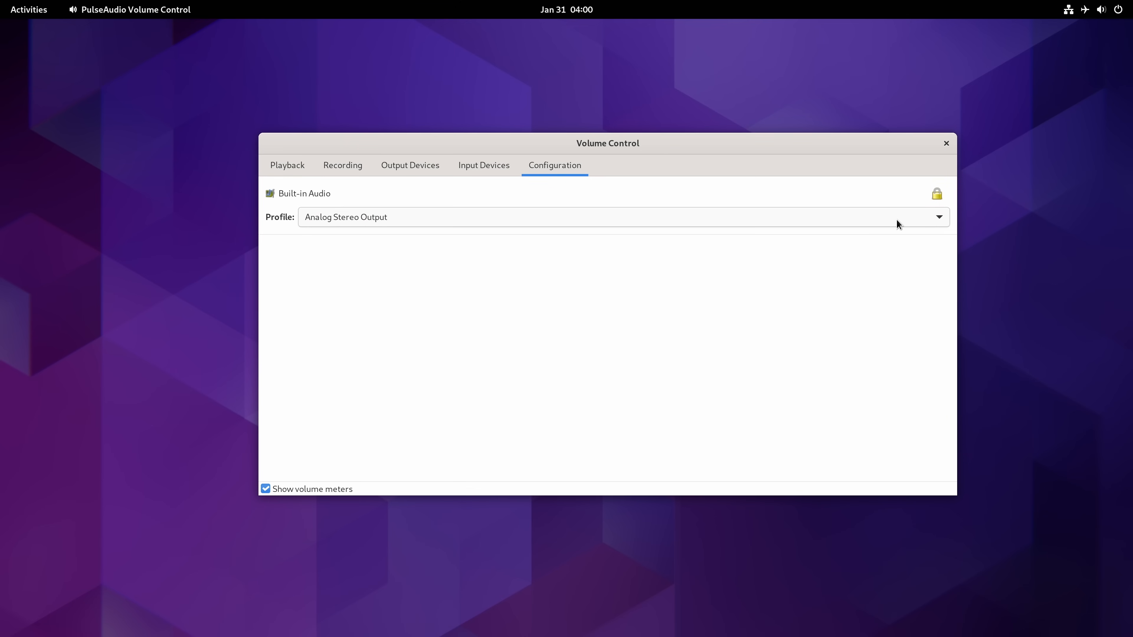
- Choose Analog Stereo Output as the Built-in Audio profile in the Configuration tab
click(622, 217)
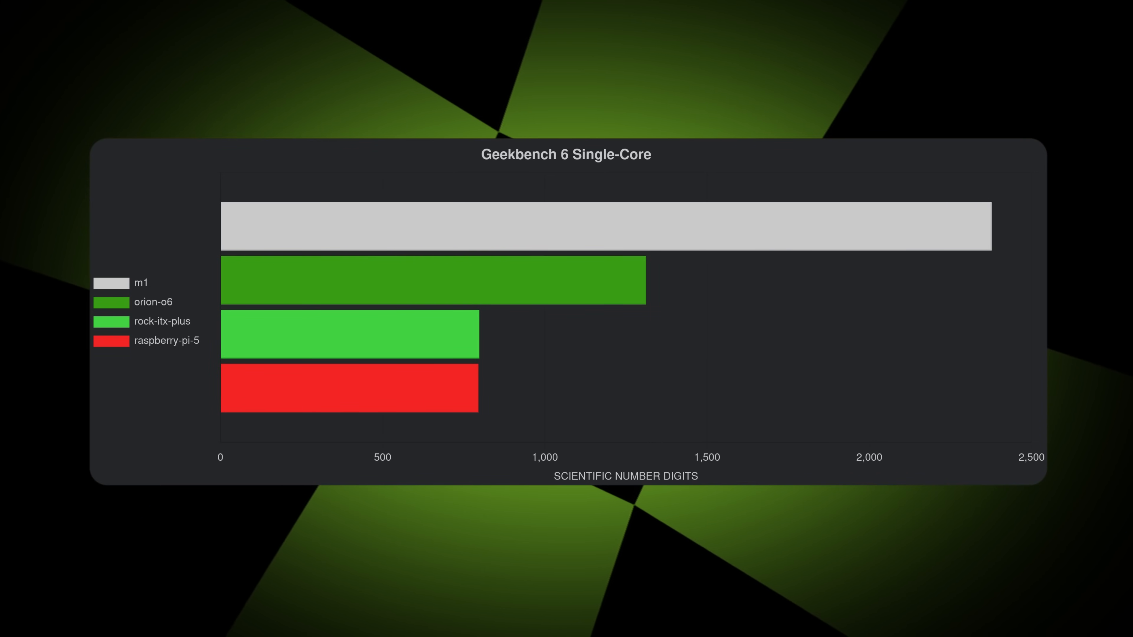
mouse_move(954, 226)
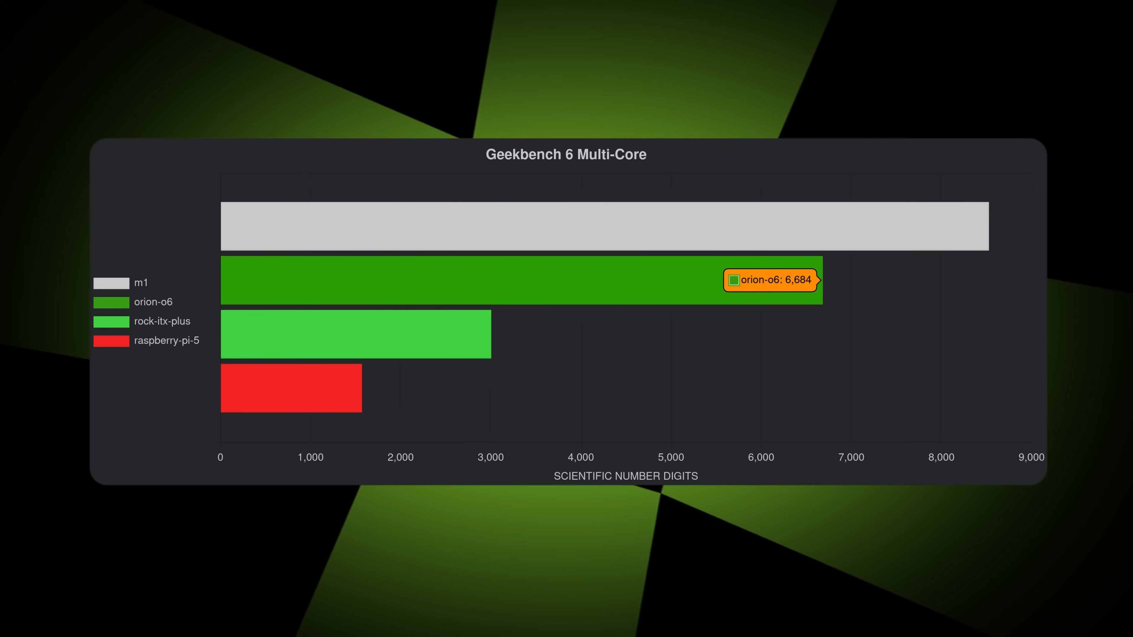
mouse_move(356, 334)
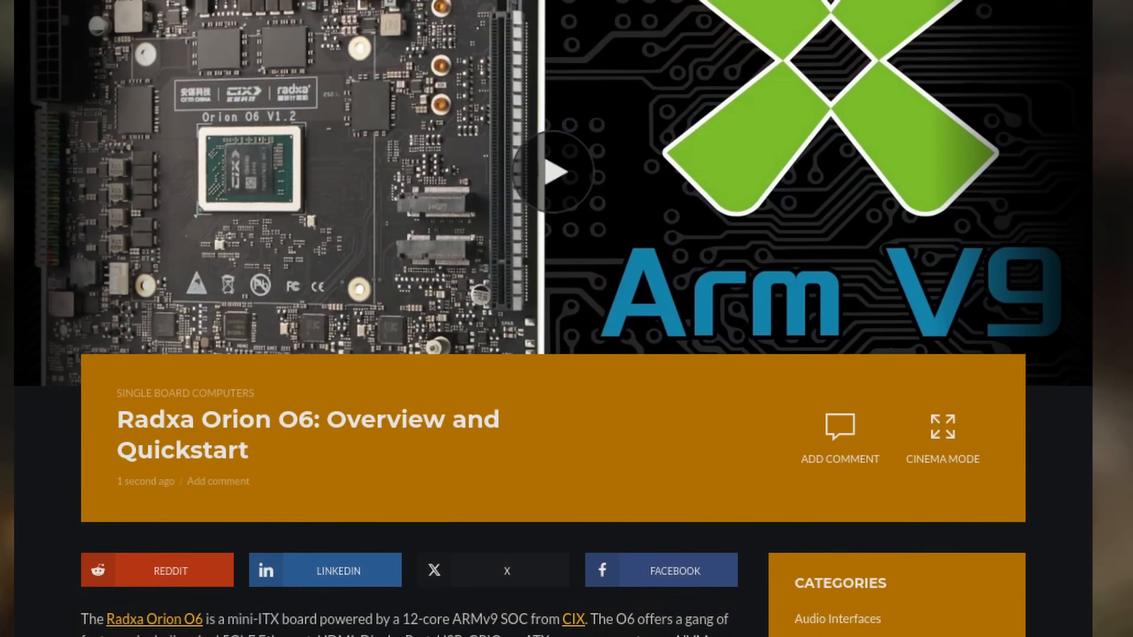
- Scroll the Orion O6 article down to the DEBIAN IMAGE INSTALLATION heading
scroll(down, 3)
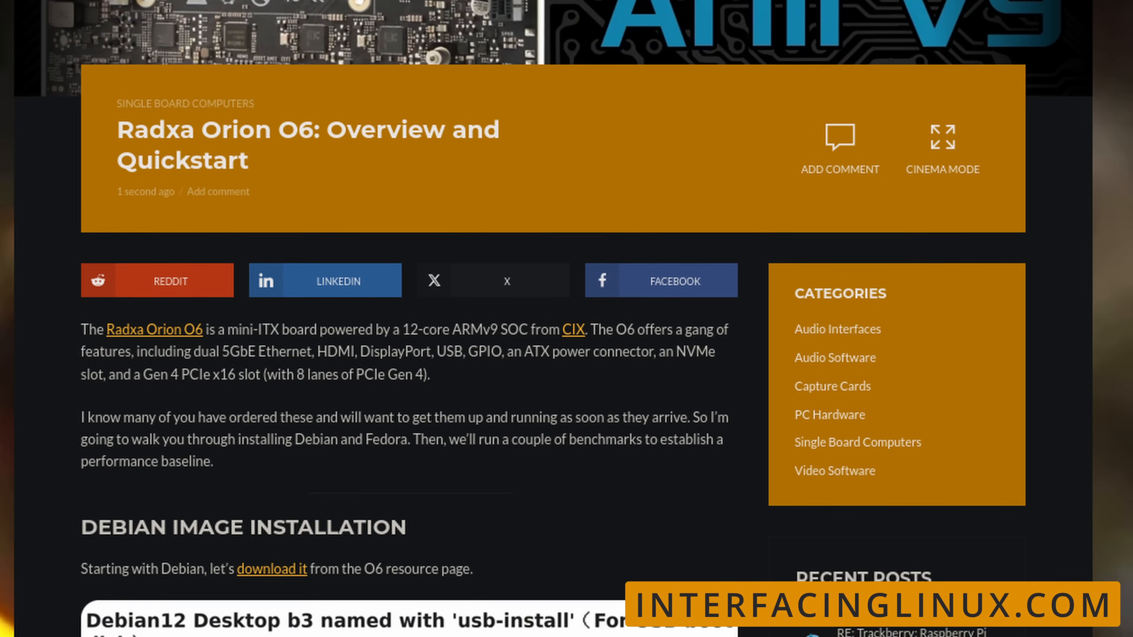
scroll(down, 3)
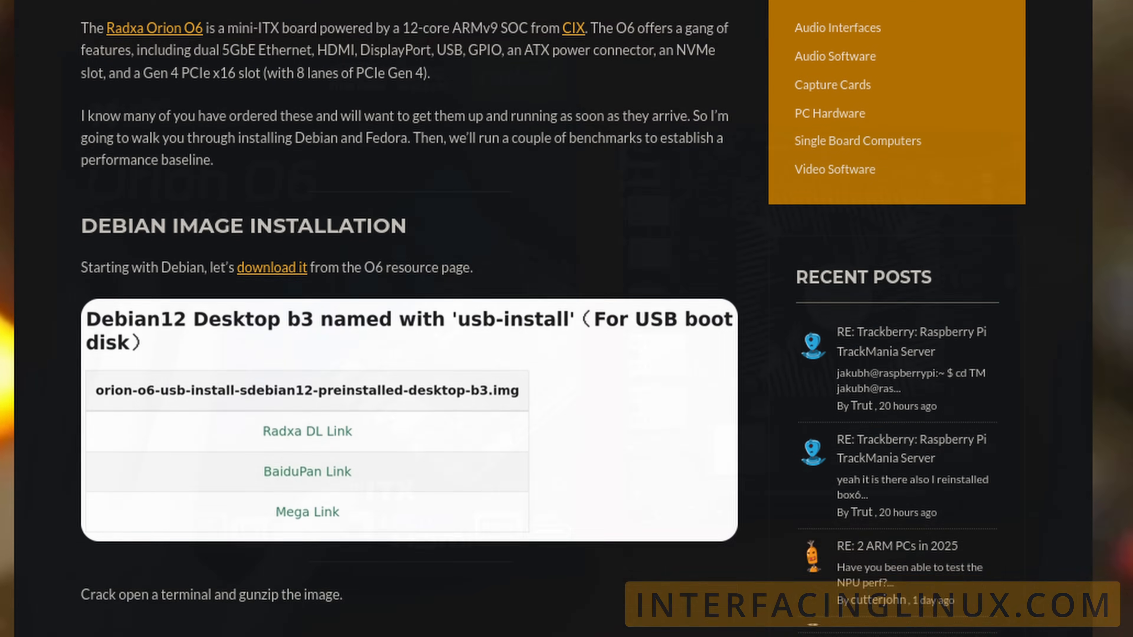